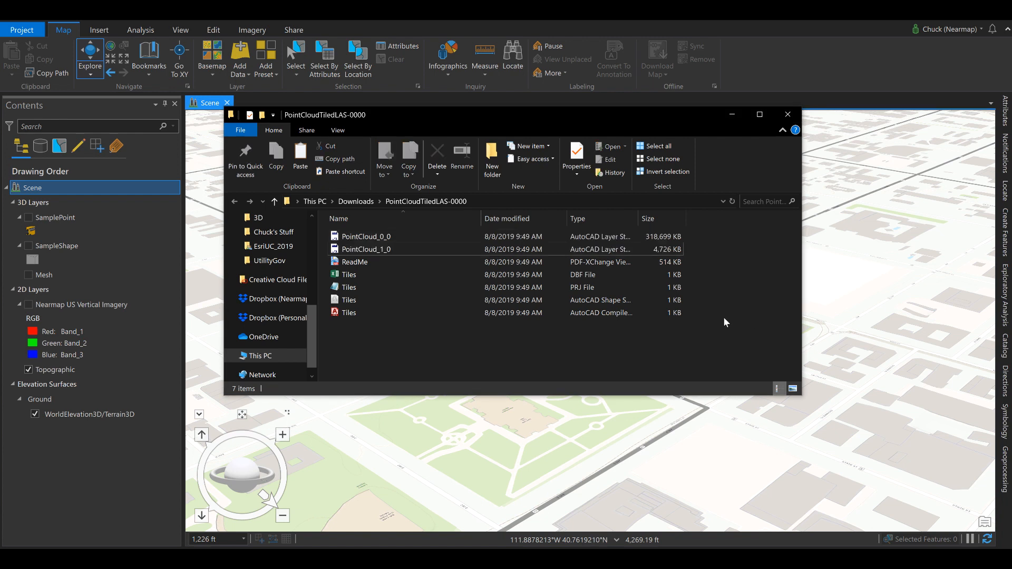
- Load the PointCloud_0_0.las tile into the 3D city scene
left_click(366, 236)
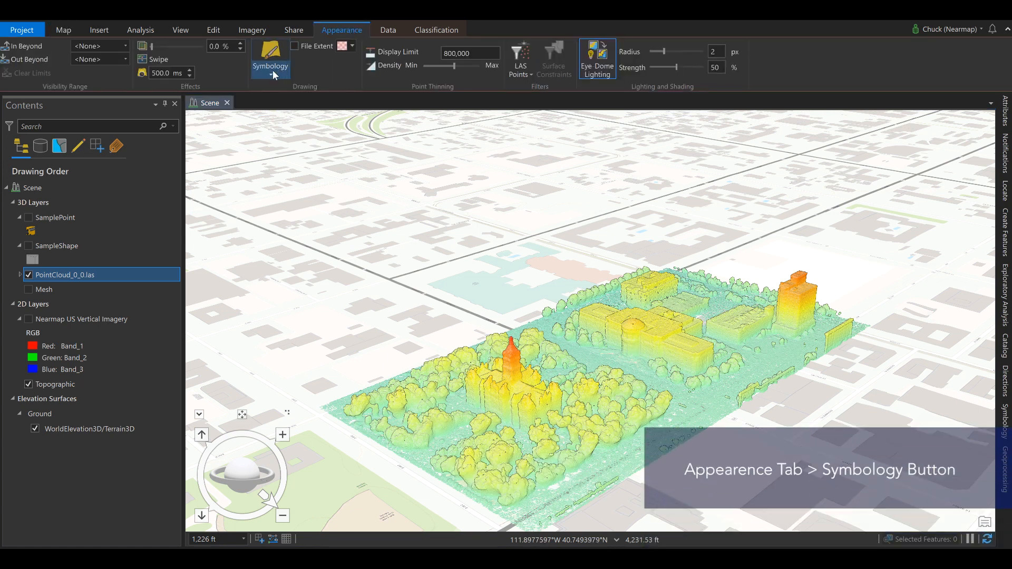
- Symbolize the point cloud by its RGB values
left_click(270, 58)
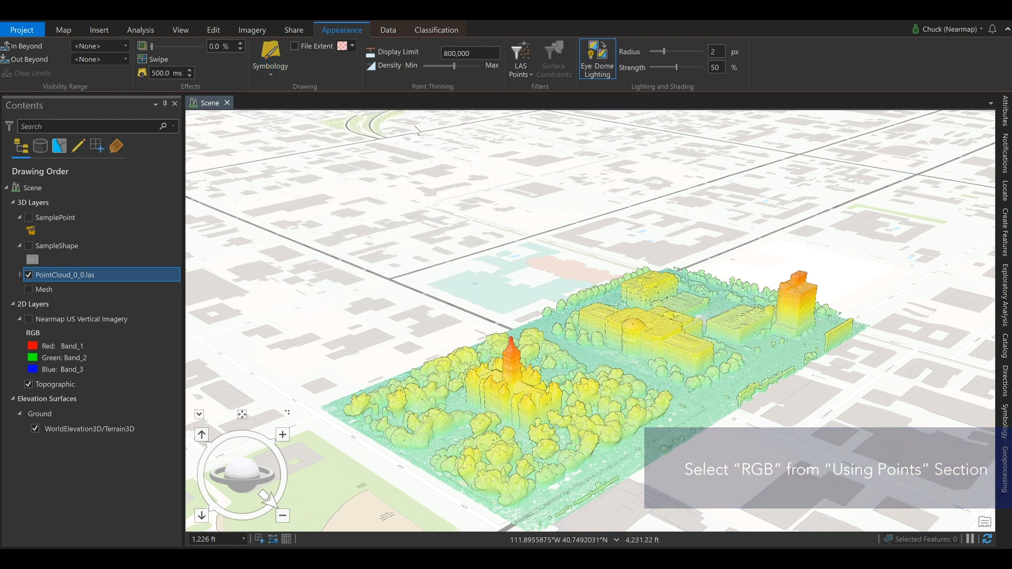
left_click(270, 65)
type("create")
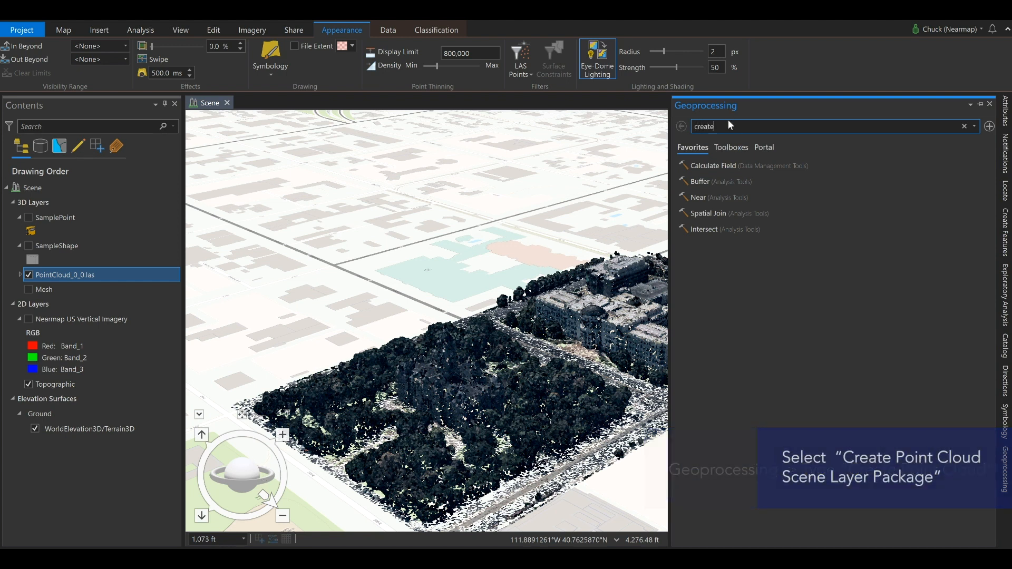
- Search 'point cloud' and launch Create Point Cloud Scene Layer Package
type("point cloud")
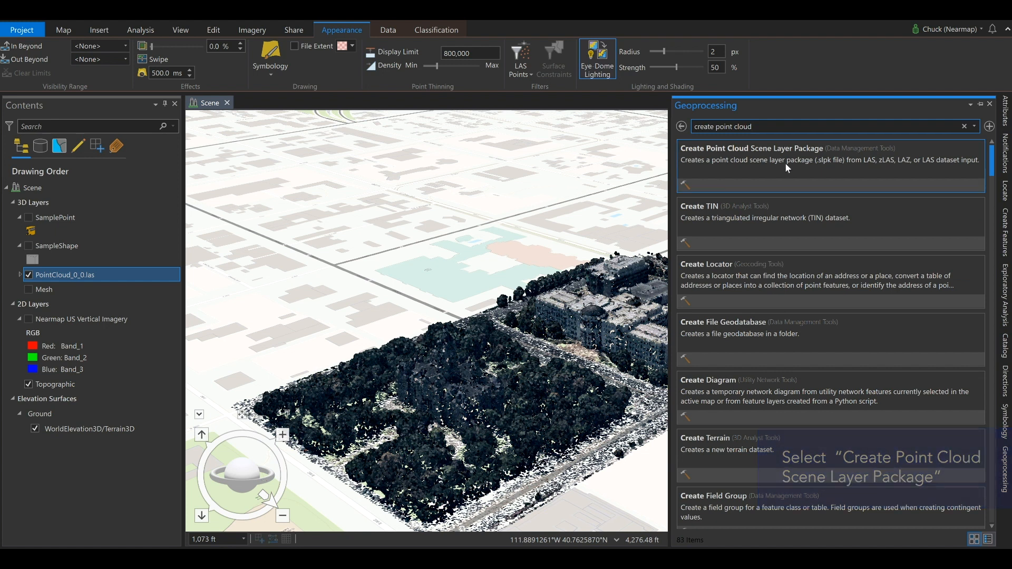
left_click(752, 149)
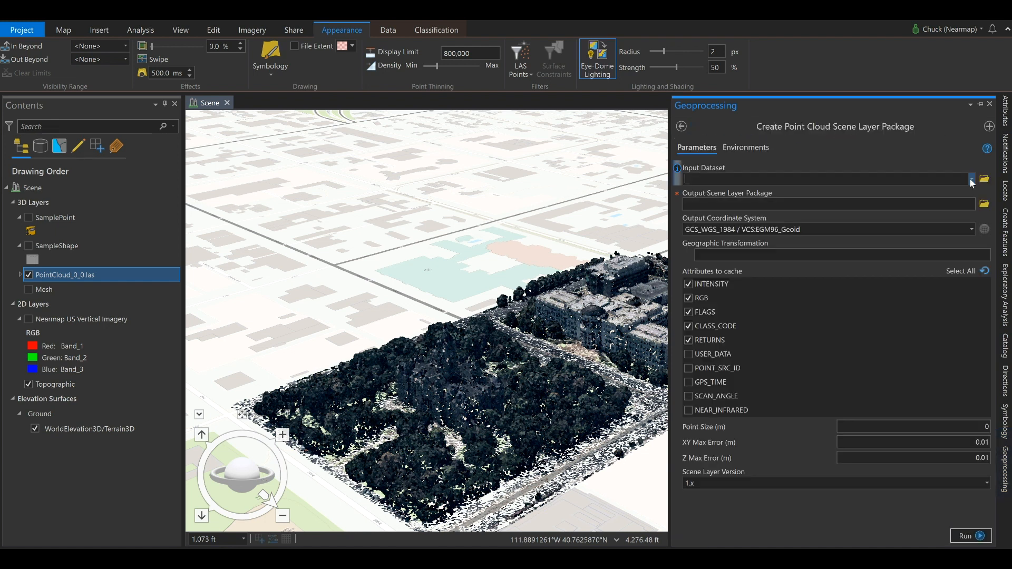
- Package PointCloud_0_0.las to D:\Videos\LAS_SLPK.slpk and run the tool
left_click(971, 179)
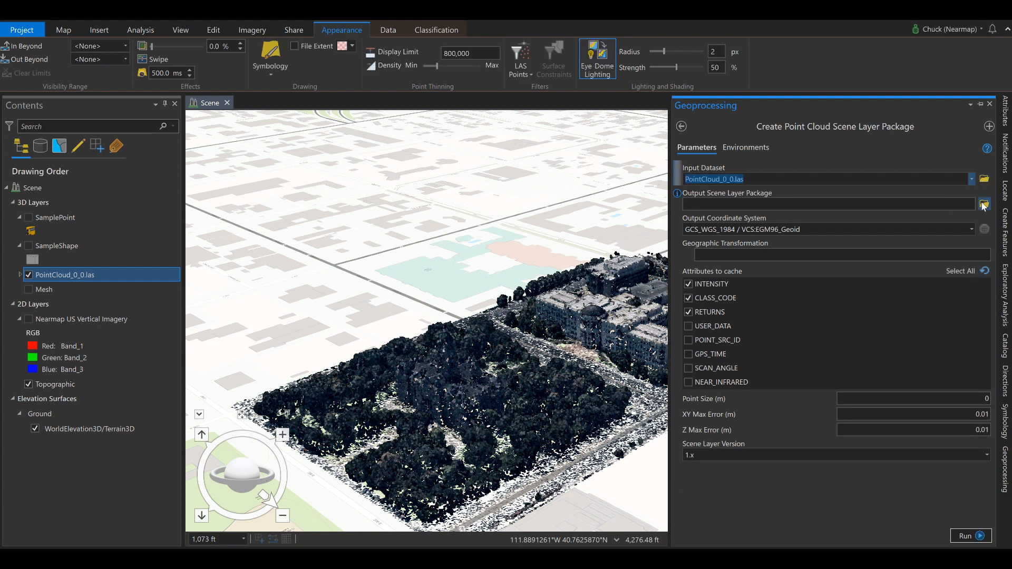
left_click(983, 204)
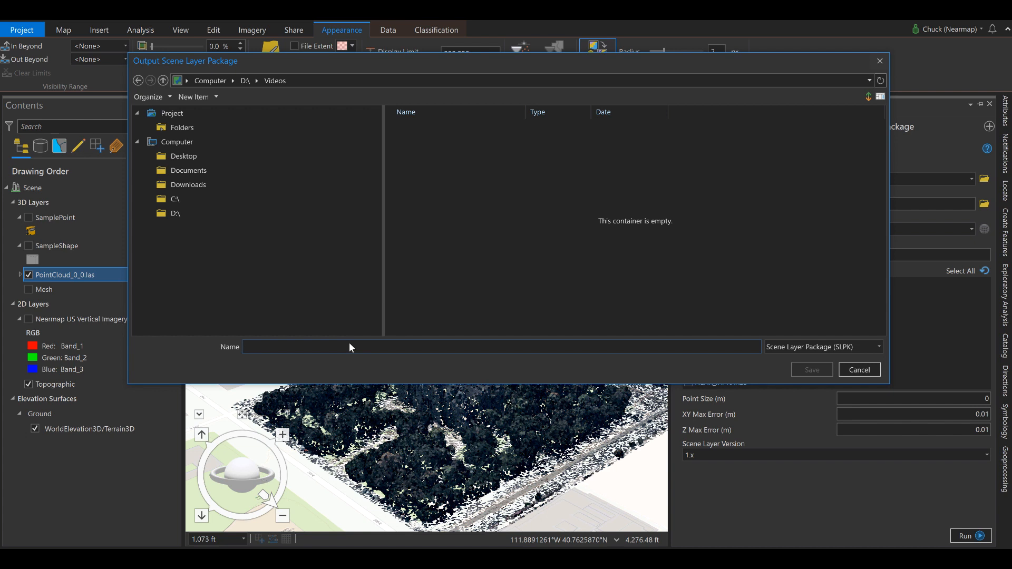
type("LAS_SLPK")
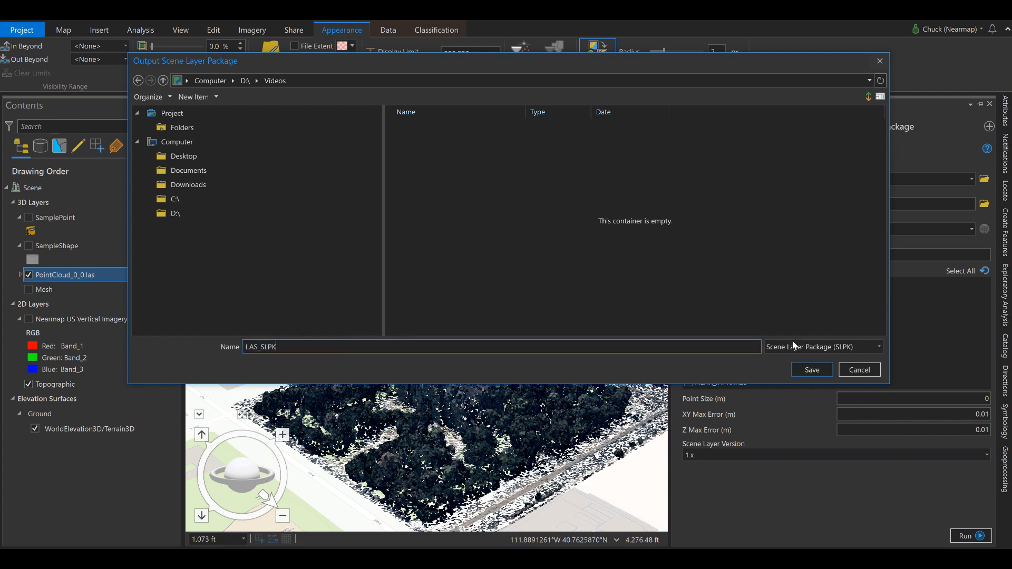
left_click(810, 369)
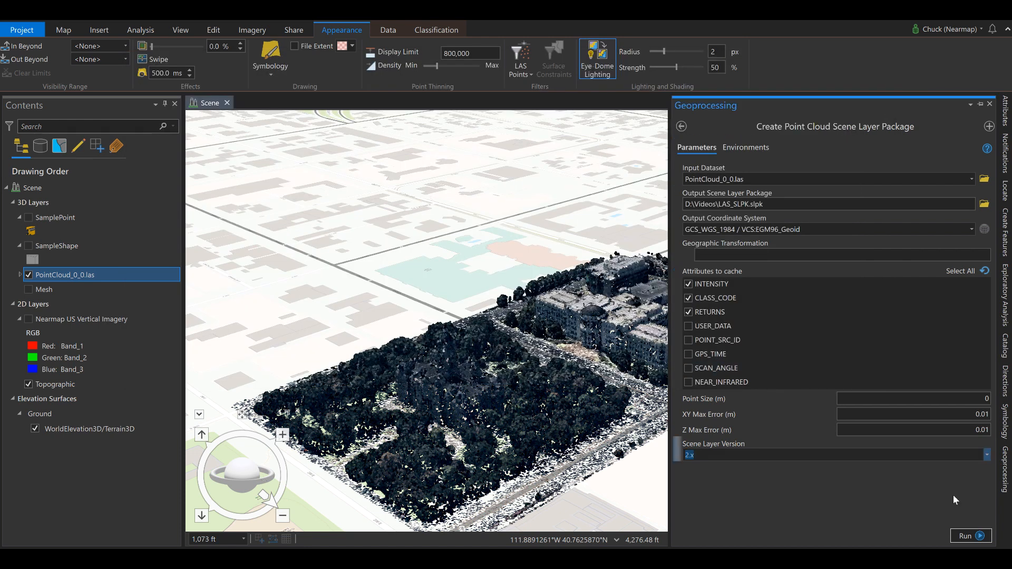
mouse_move(975, 536)
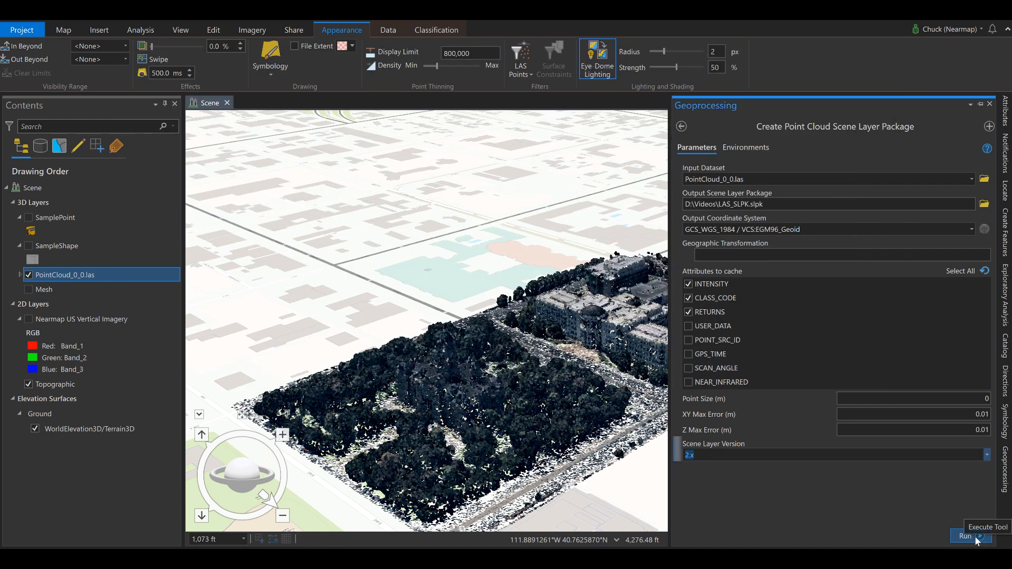
left_click(975, 535)
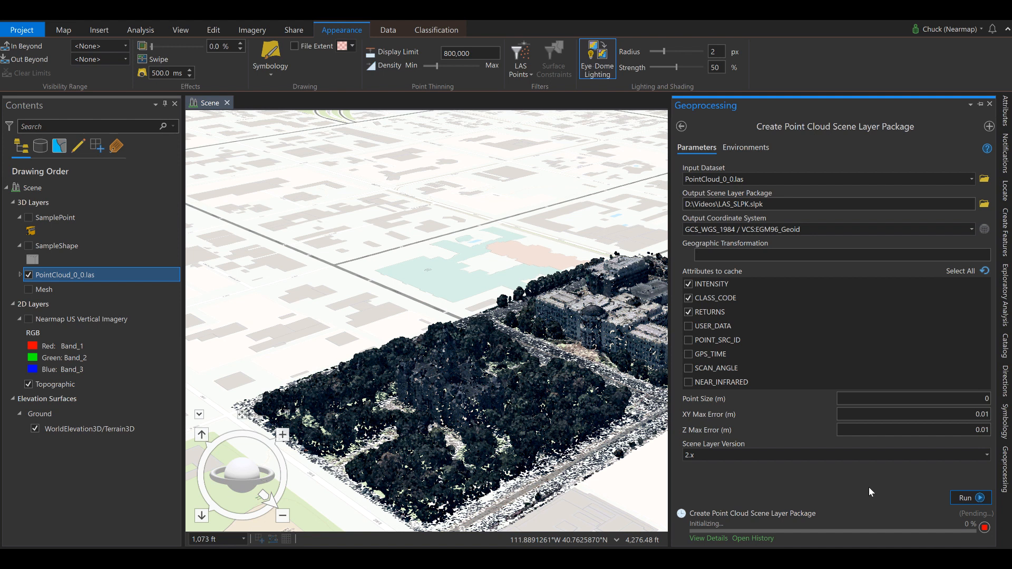